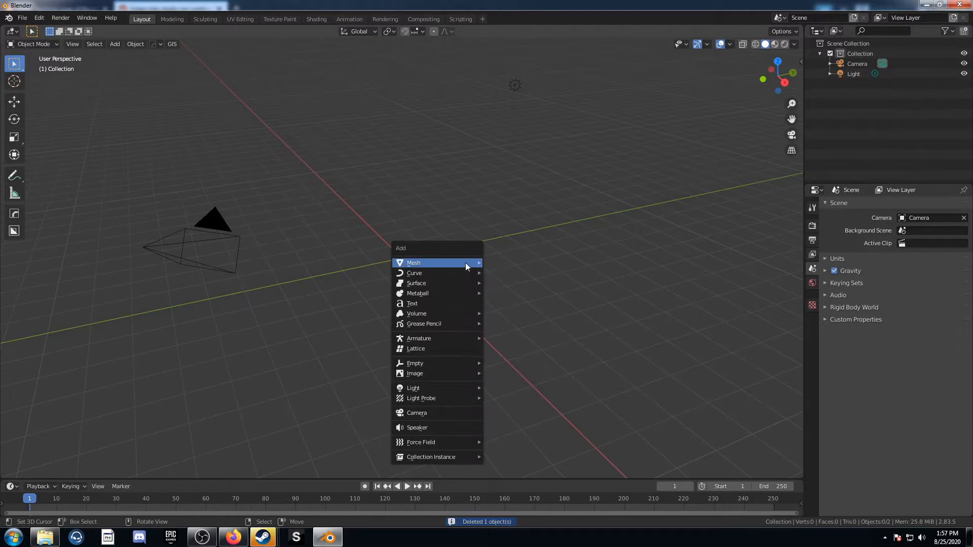
# Add a plane mesh and switch the main area to the Shader Editor.
pyautogui.click(414, 262)
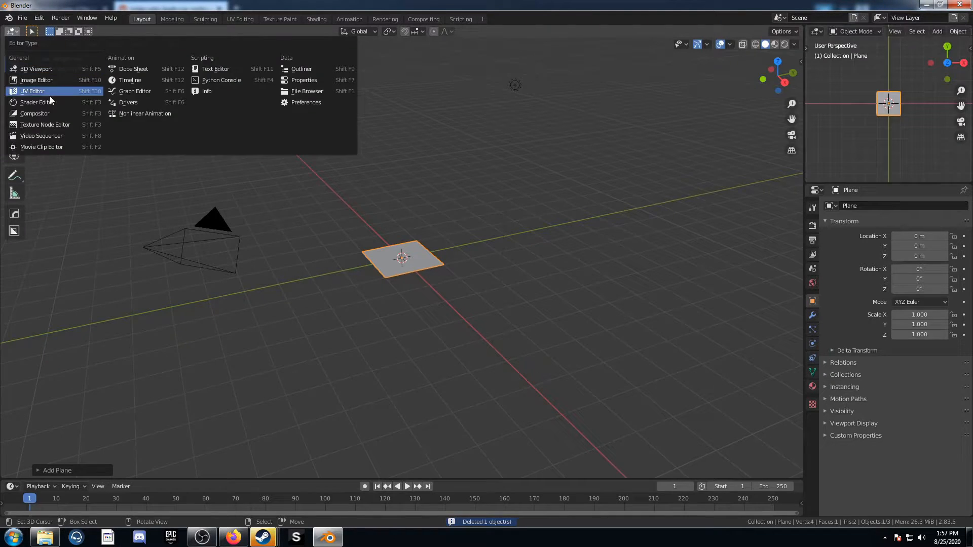
pyautogui.click(36, 102)
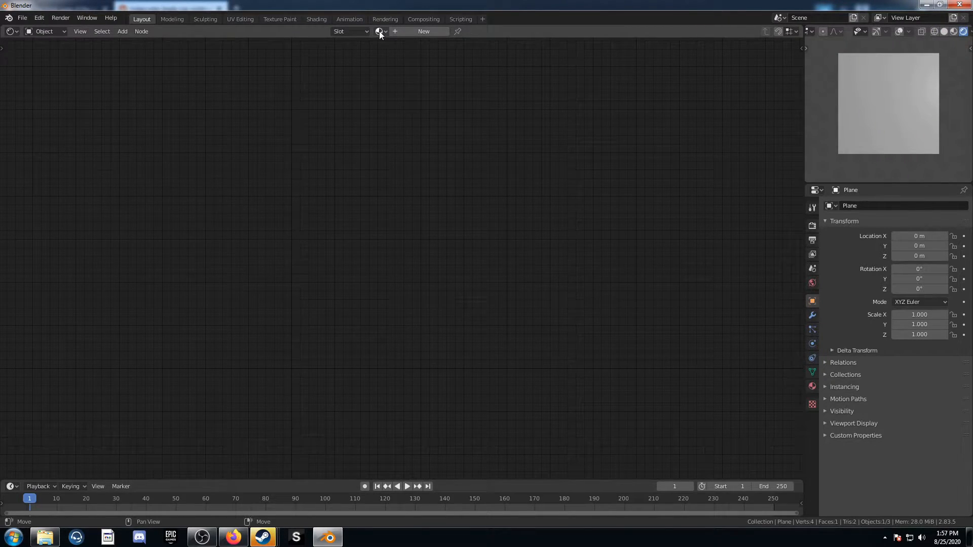
# Create a new material for the plane named 'TutMat'.
pyautogui.click(423, 31)
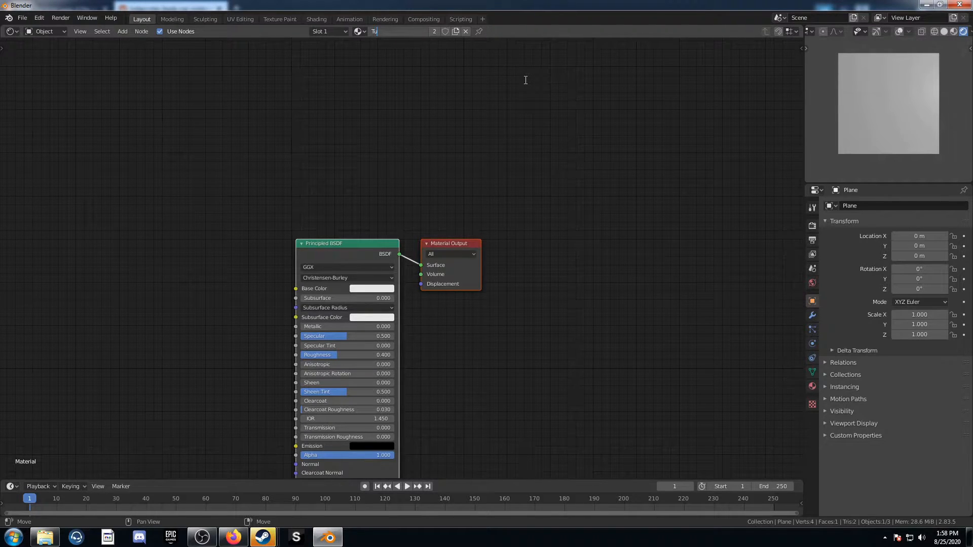
pyautogui.write('TutMat')
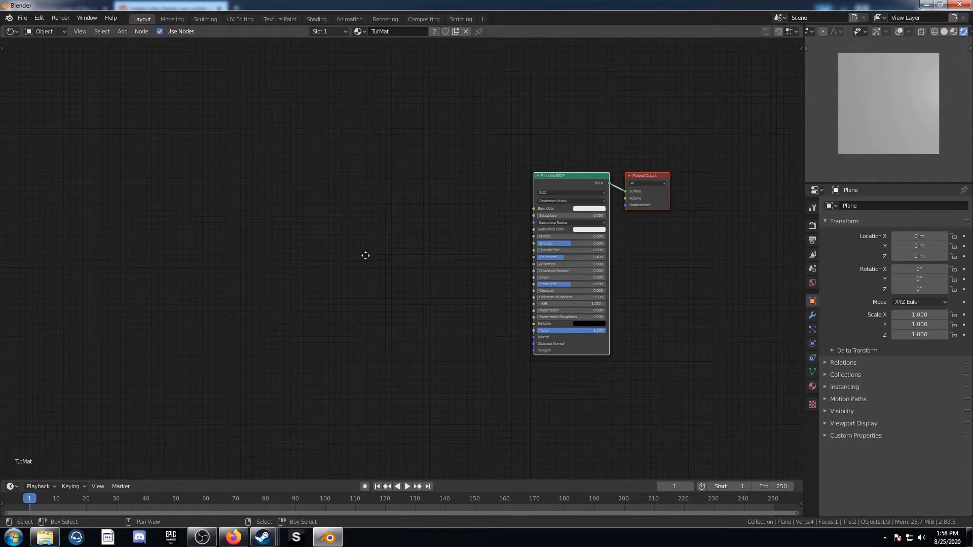
pyautogui.write('vo')
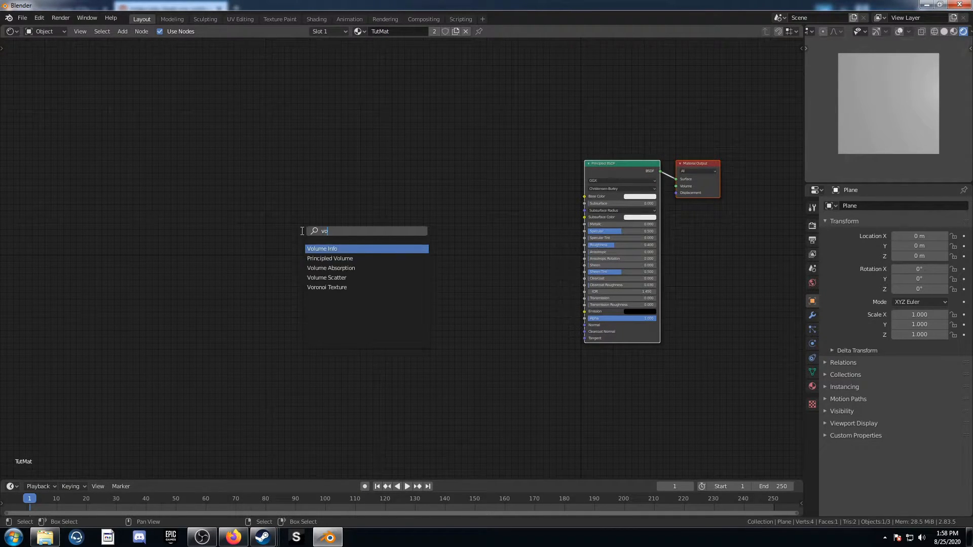
# Add and position a Voronoi Texture node using the Manhattan distance metric.
pyautogui.click(326, 287)
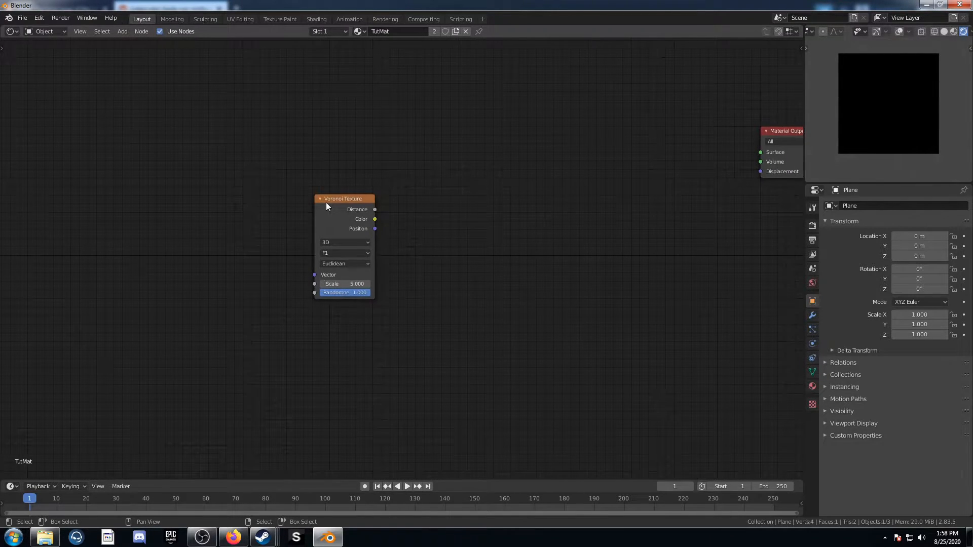
pyautogui.moveTo(343, 199); pyautogui.dragTo(330, 161)
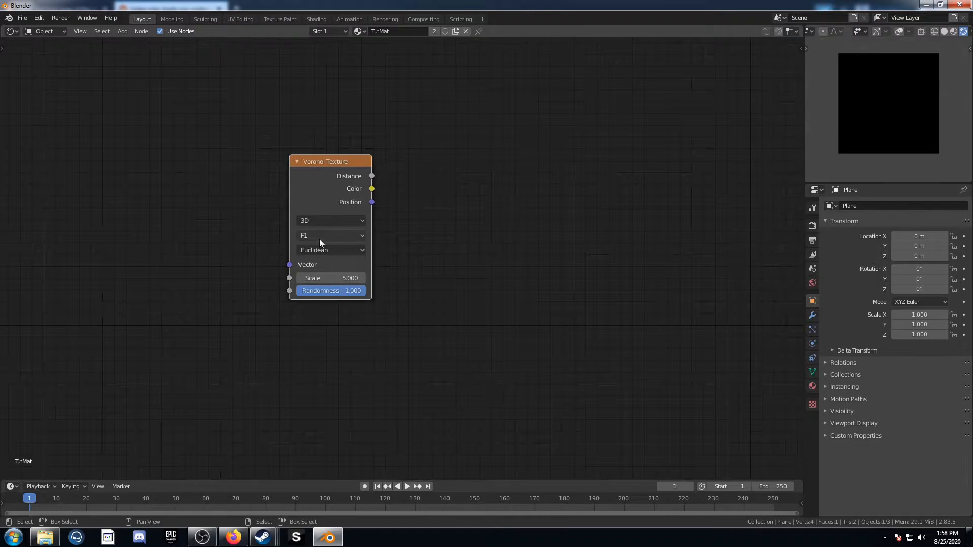
pyautogui.click(331, 249)
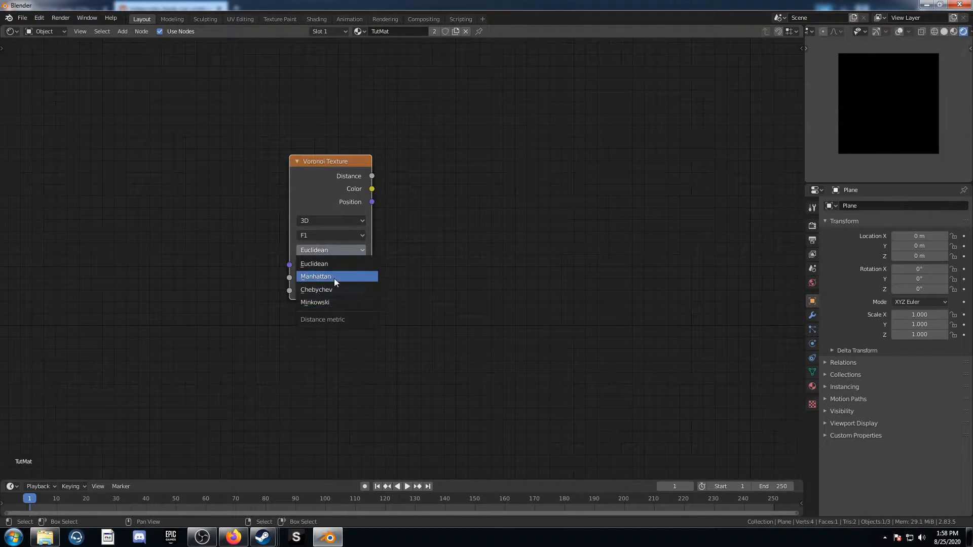
pyautogui.click(316, 277)
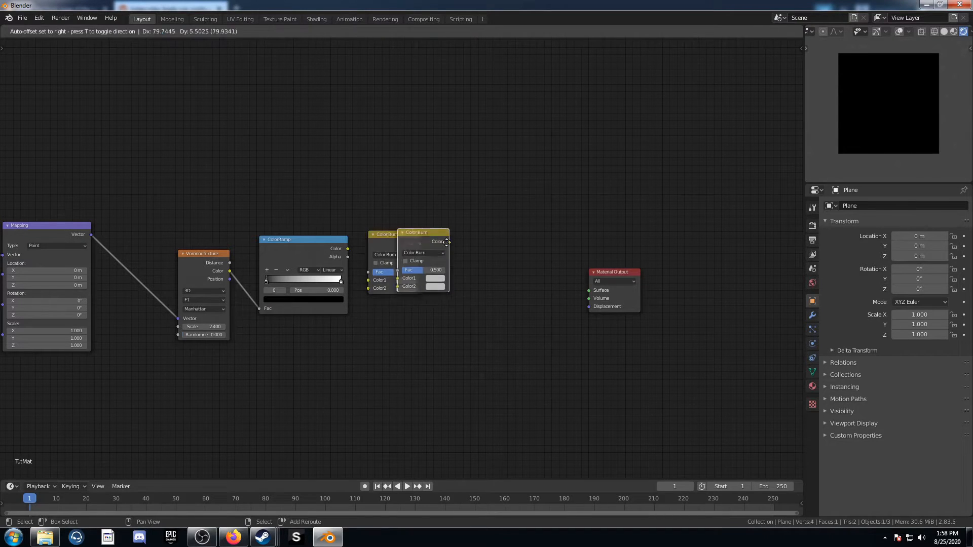
# Duplicate Color Burn as Color Dodge, Burn factor 1, white Dodge second colour.
pyautogui.click(469, 258)
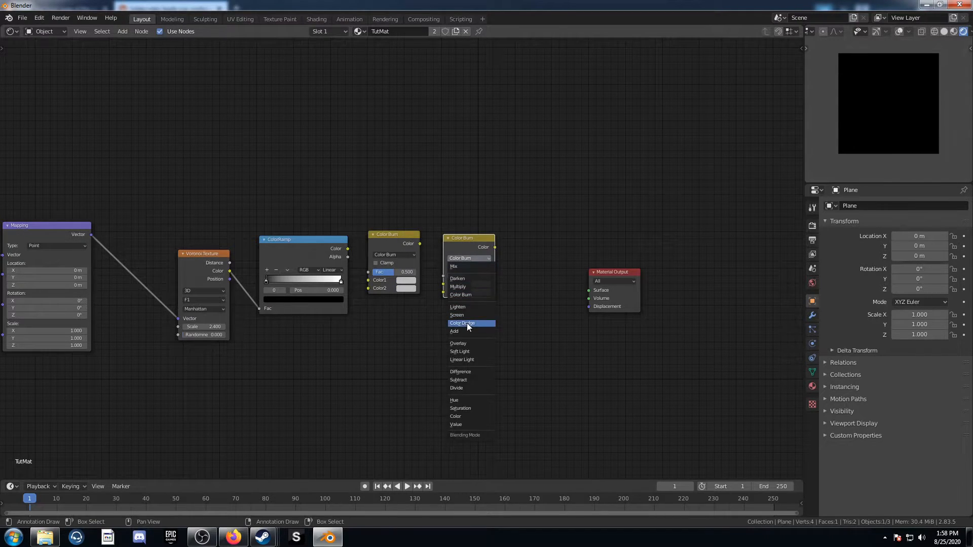
pyautogui.click(462, 323)
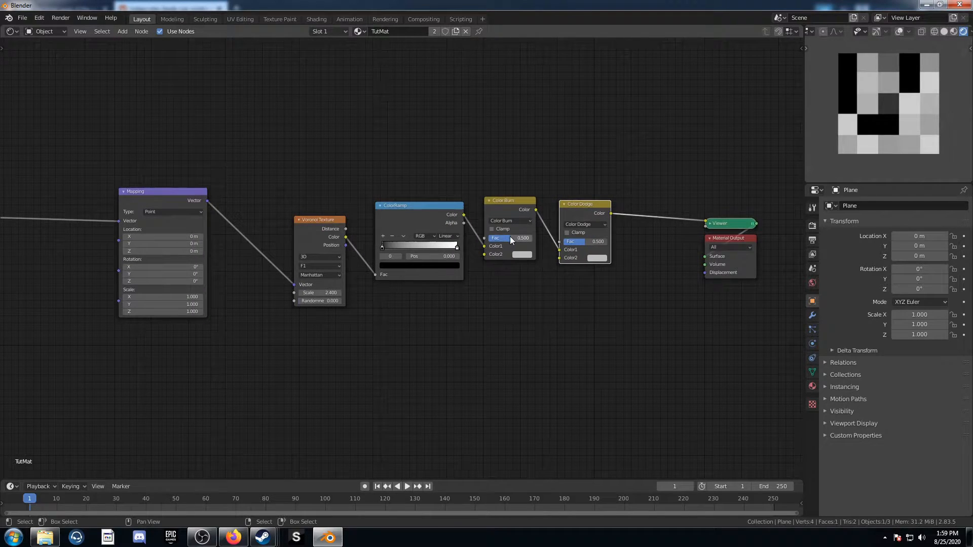
pyautogui.click(522, 254)
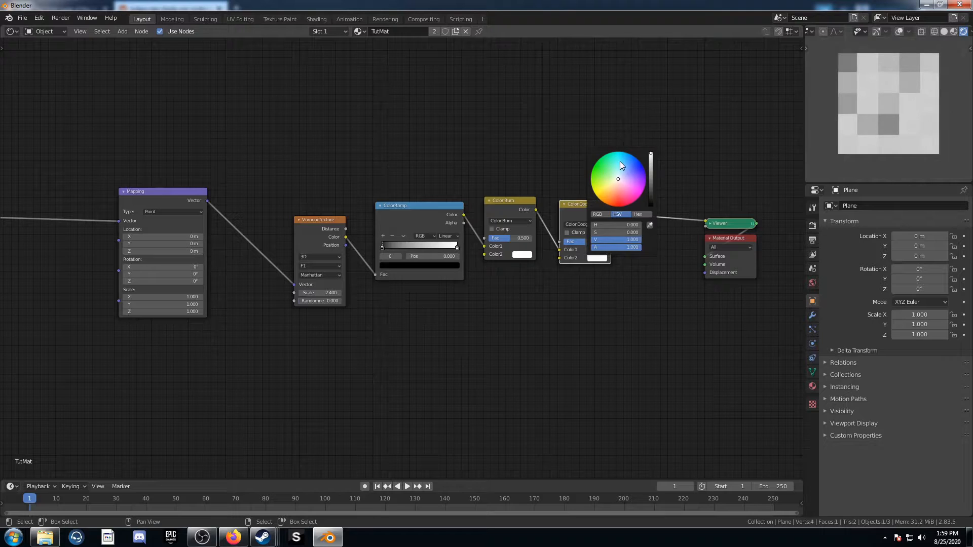
pyautogui.click(509, 238)
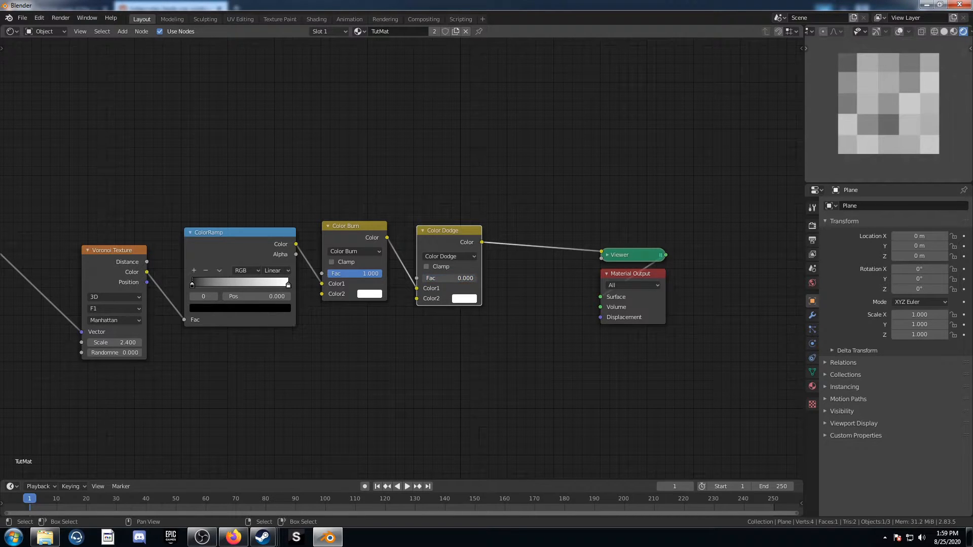
pyautogui.moveTo(864, 133)
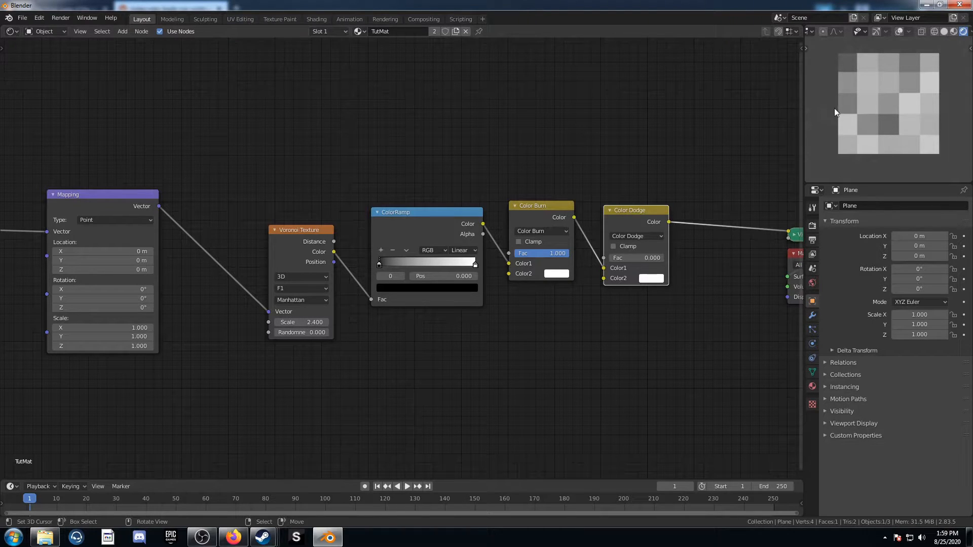
pyautogui.moveTo(840, 70)
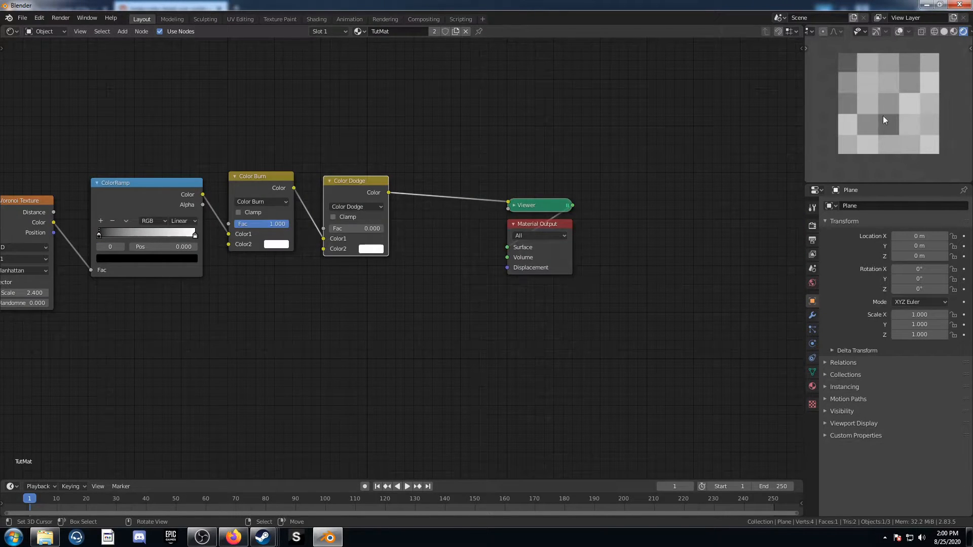
pyautogui.moveTo(853, 69)
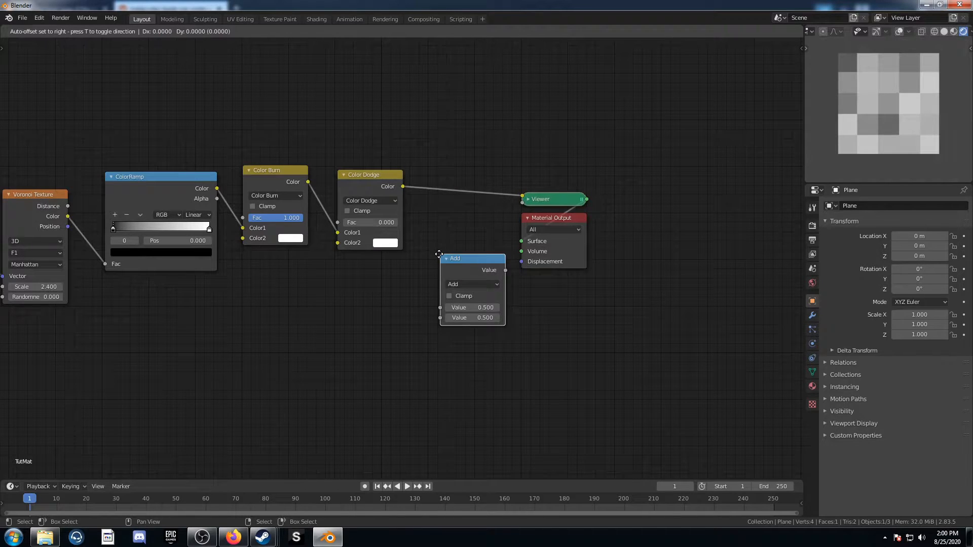
# Add a Snap math node with increment 1 and reset Color Dodge factor to 0.
pyautogui.click(472, 284)
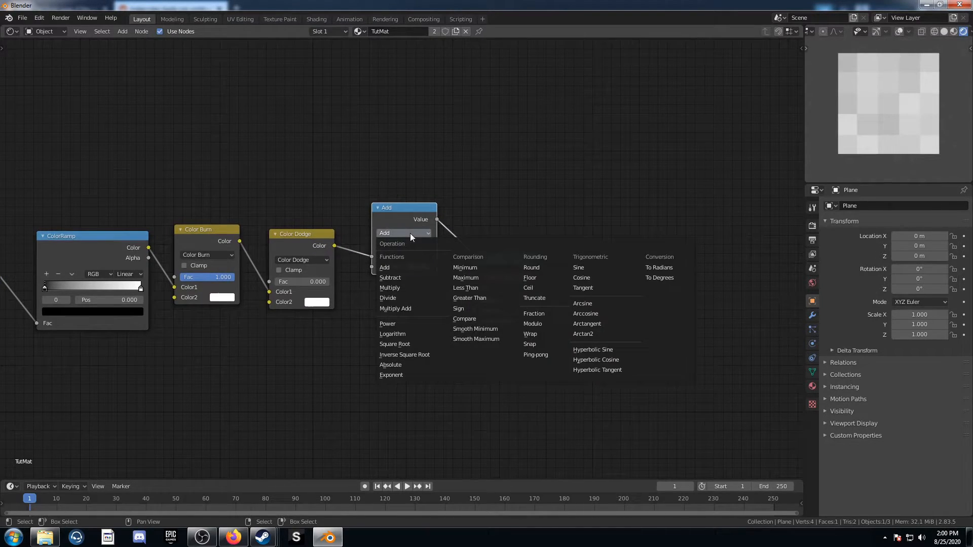
pyautogui.click(529, 344)
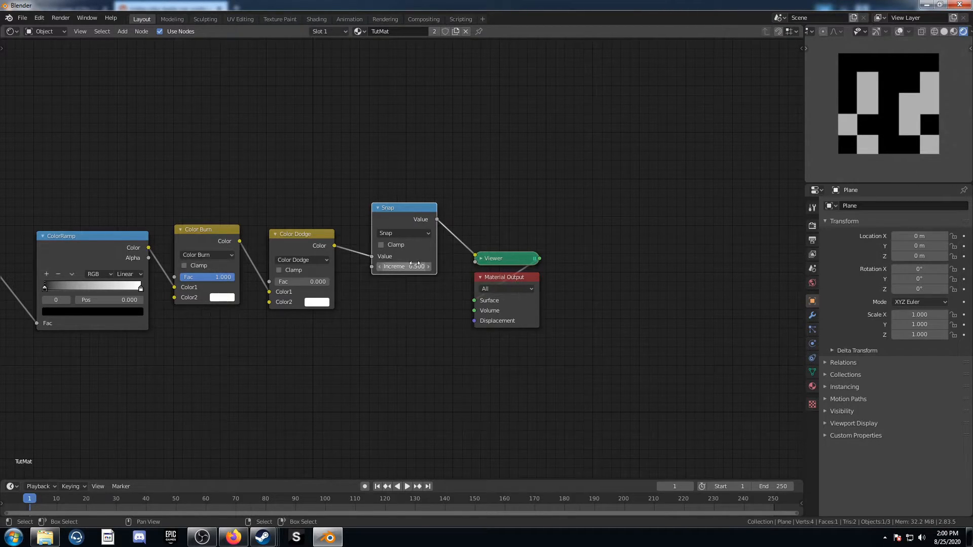
pyautogui.click(402, 266)
pyautogui.write('1.000')
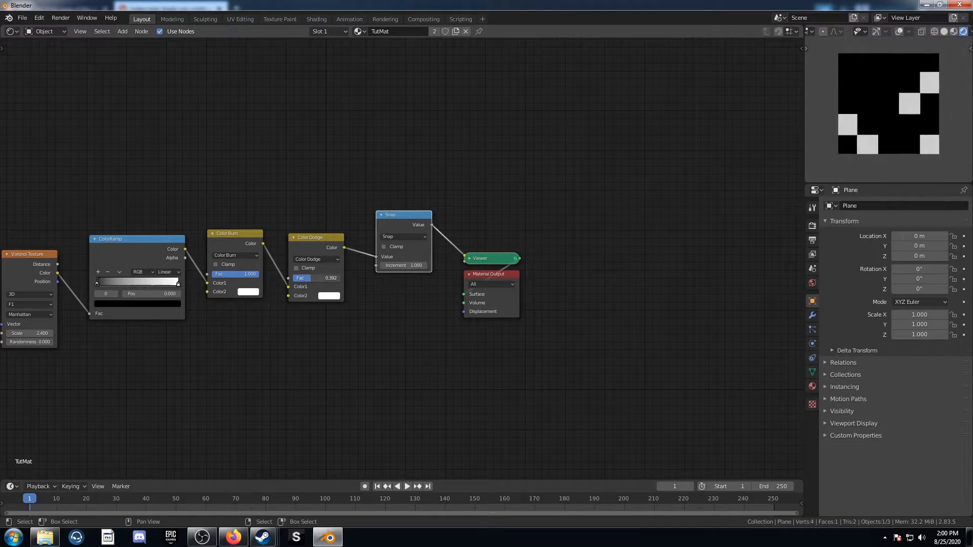
pyautogui.click(315, 277)
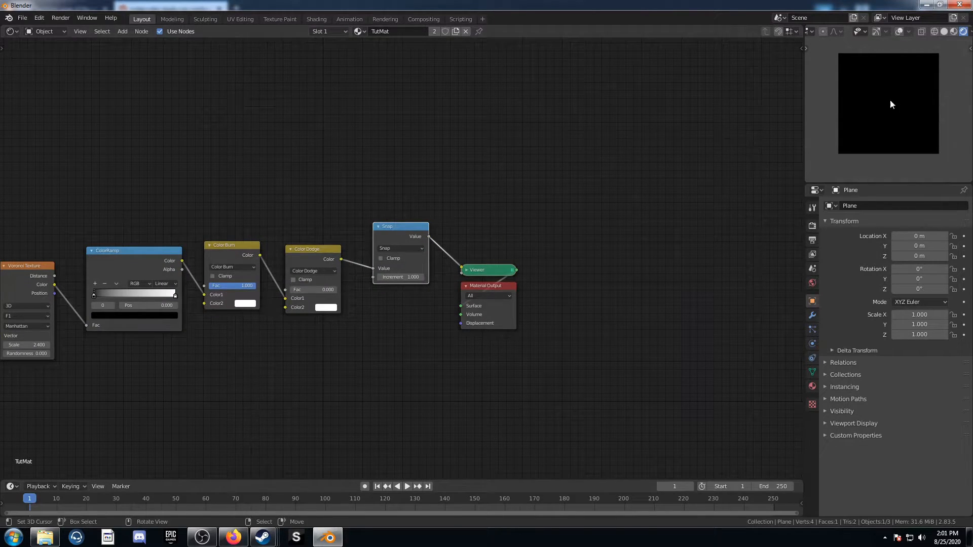
# Add a Mix Shader and two Emission shaders, linking them in and choosing colours.
pyautogui.click(122, 31)
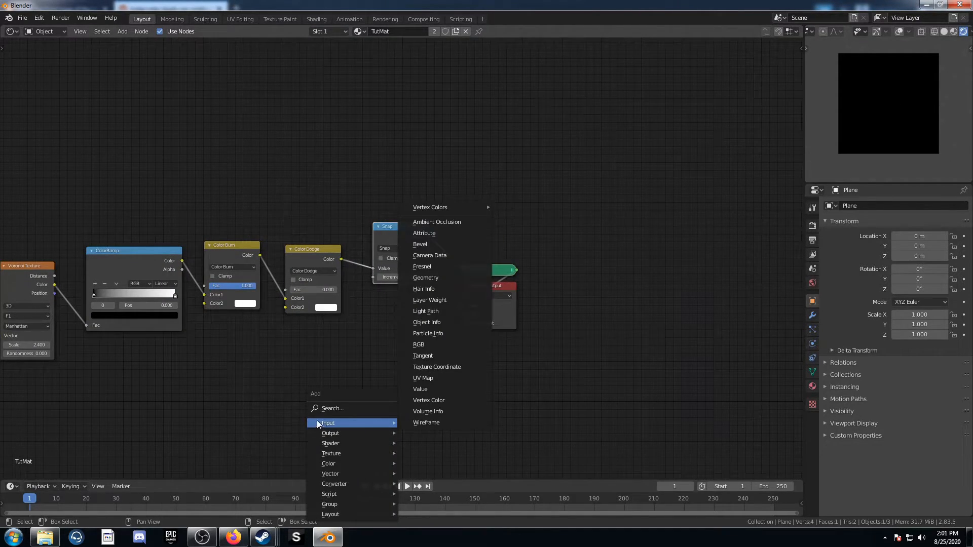
pyautogui.write('mix')
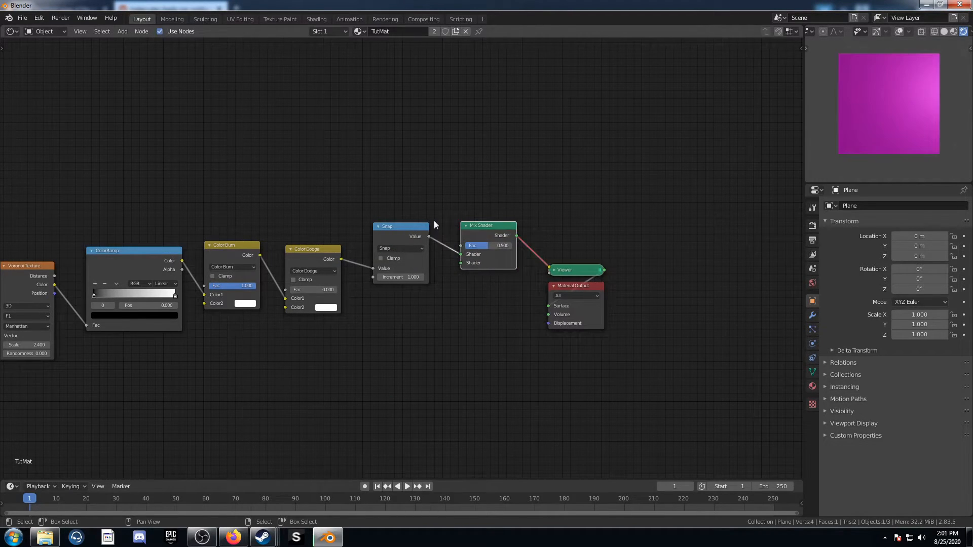
pyautogui.moveTo(493, 299)
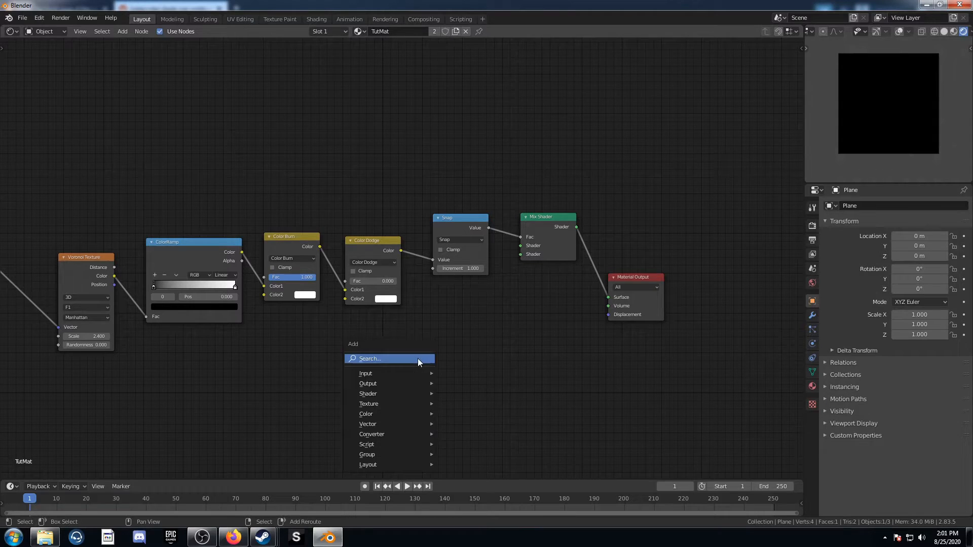
pyautogui.write('emss')
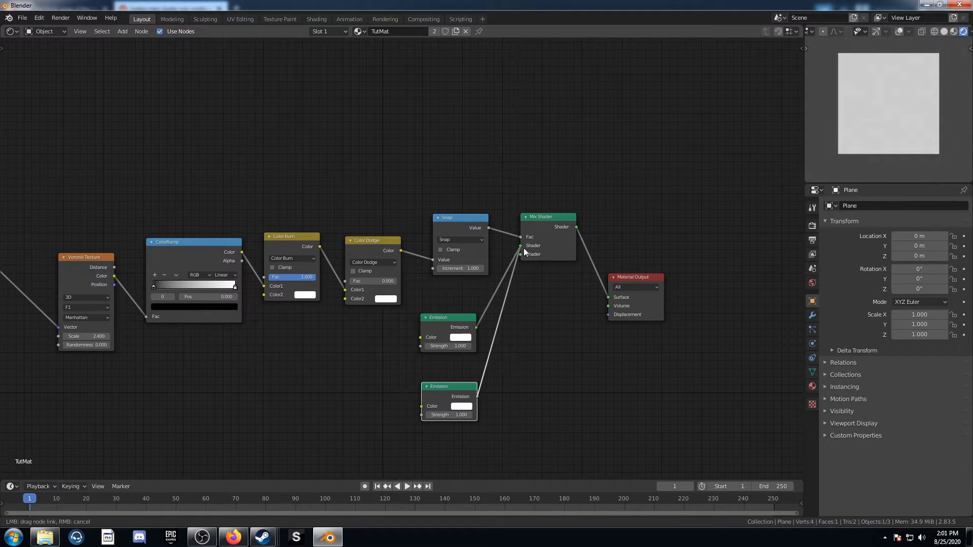
pyautogui.click(461, 337)
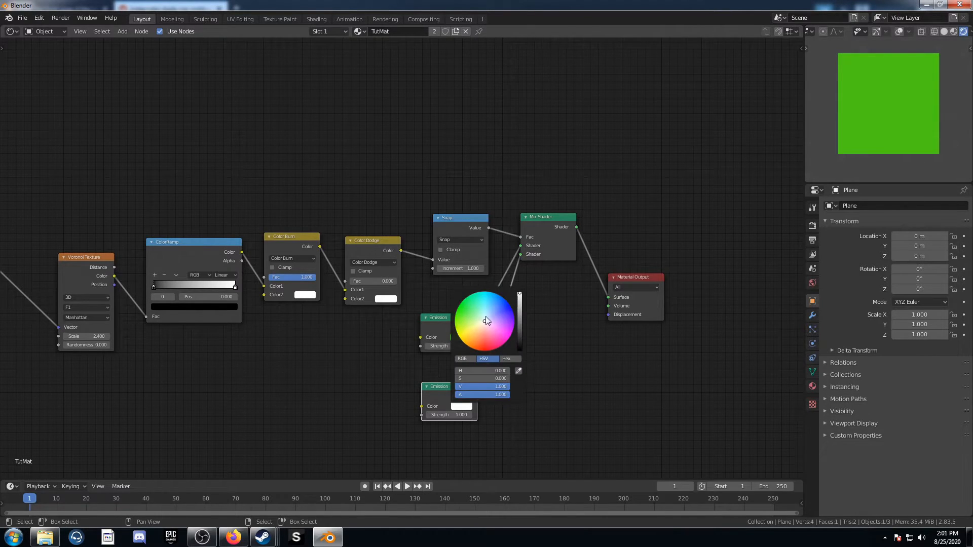
pyautogui.click(363, 335)
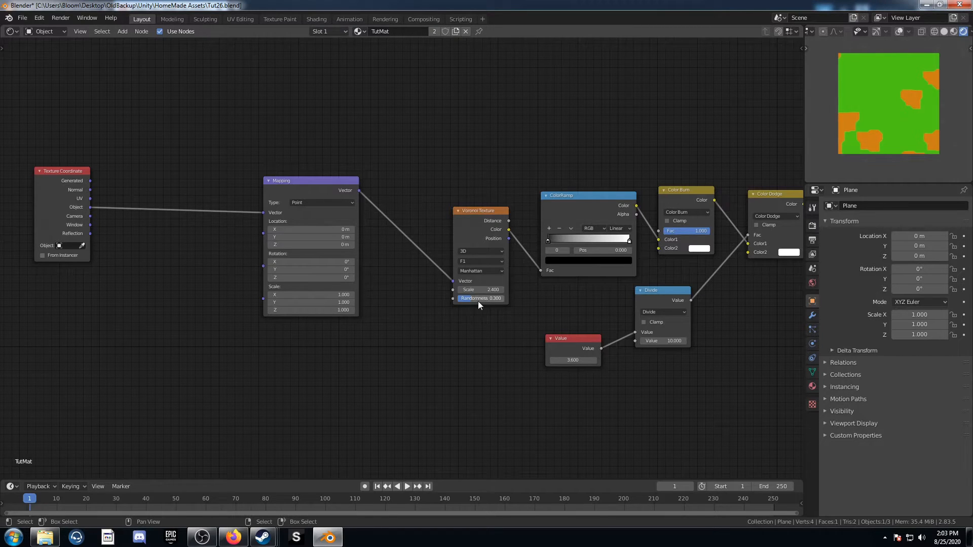
pyautogui.moveTo(195, 246)
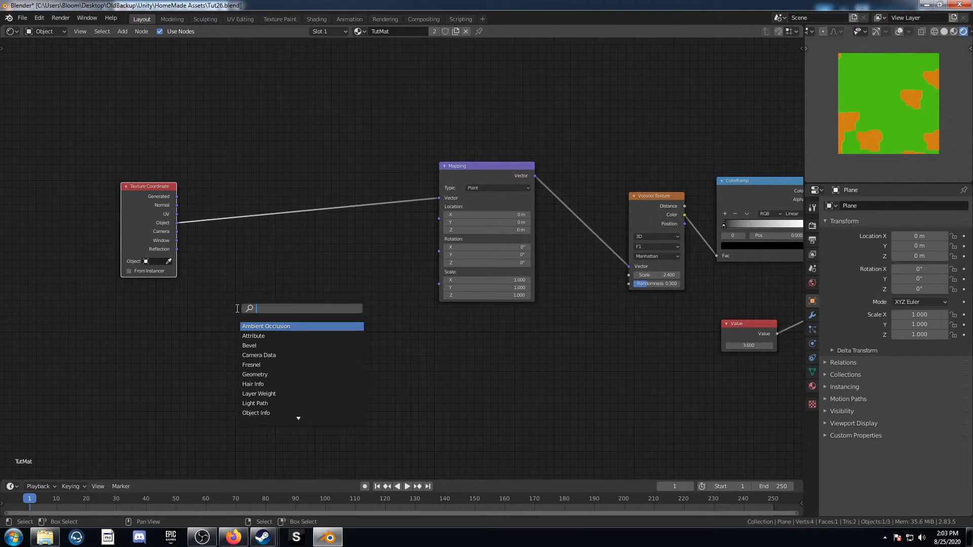
# Add a Noise Texture and mix node to distort coordinates before Mapping.
pyautogui.write('nd')
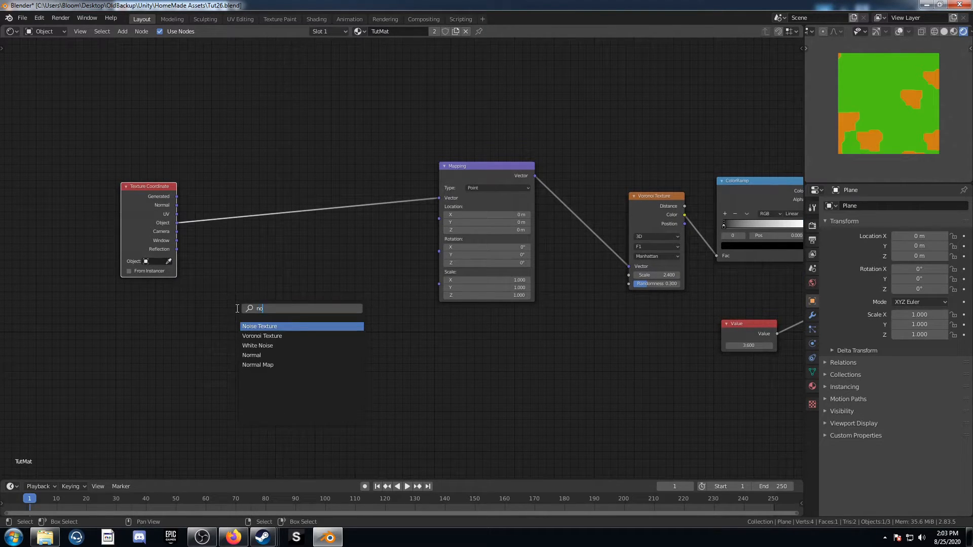
pyautogui.click(259, 326)
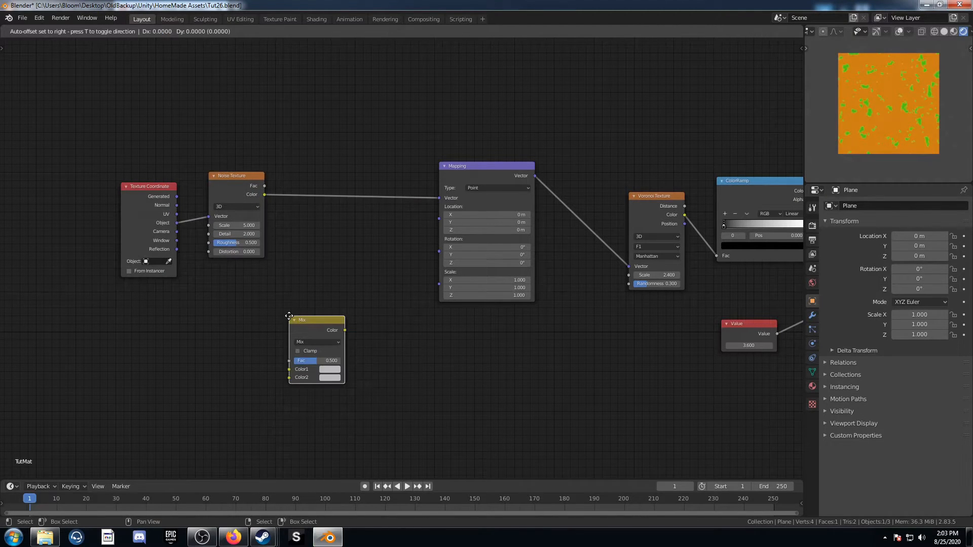
pyautogui.moveTo(233, 176); pyautogui.dragTo(238, 121)
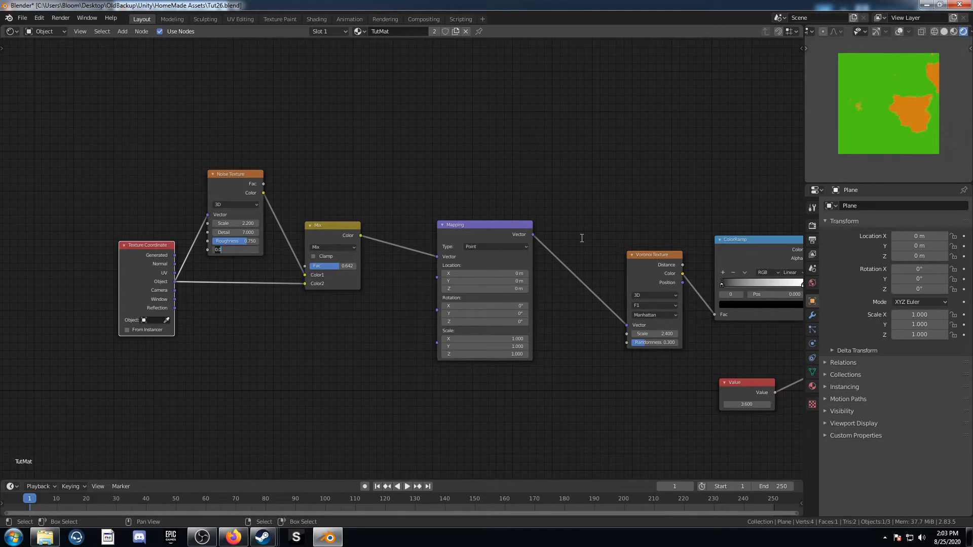
pyautogui.write('8.2')
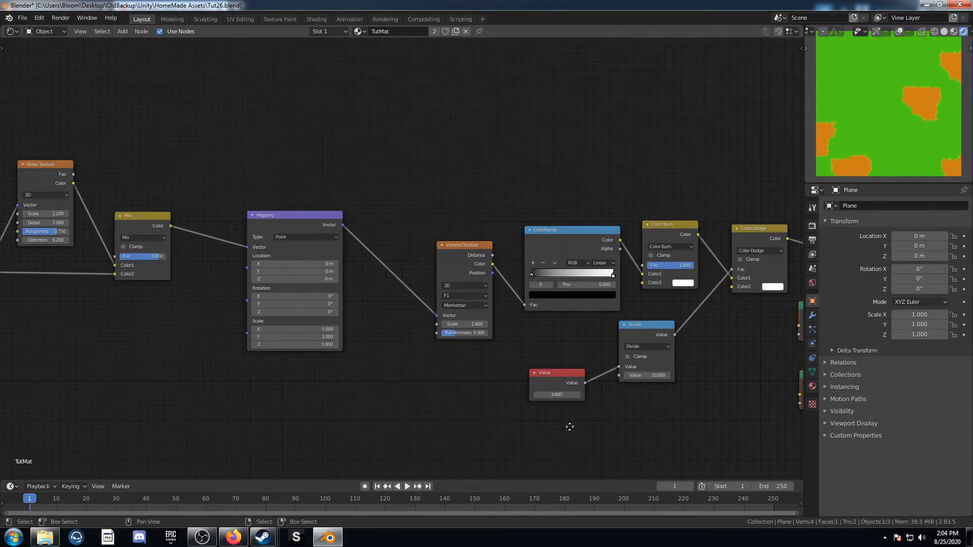
# Insert a spherical Gradient Texture and add a Subtract mix after the noise mix.
pyautogui.write('grad')
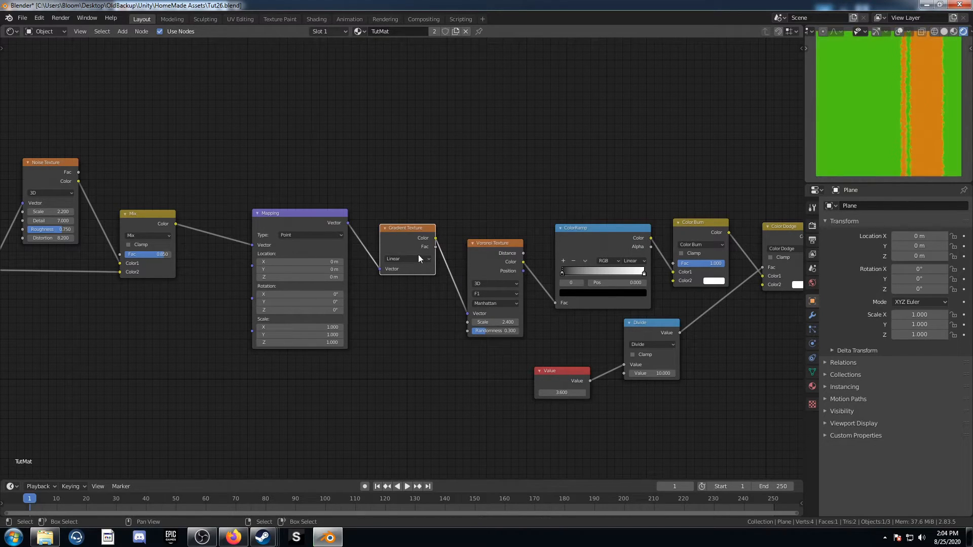
pyautogui.click(404, 259)
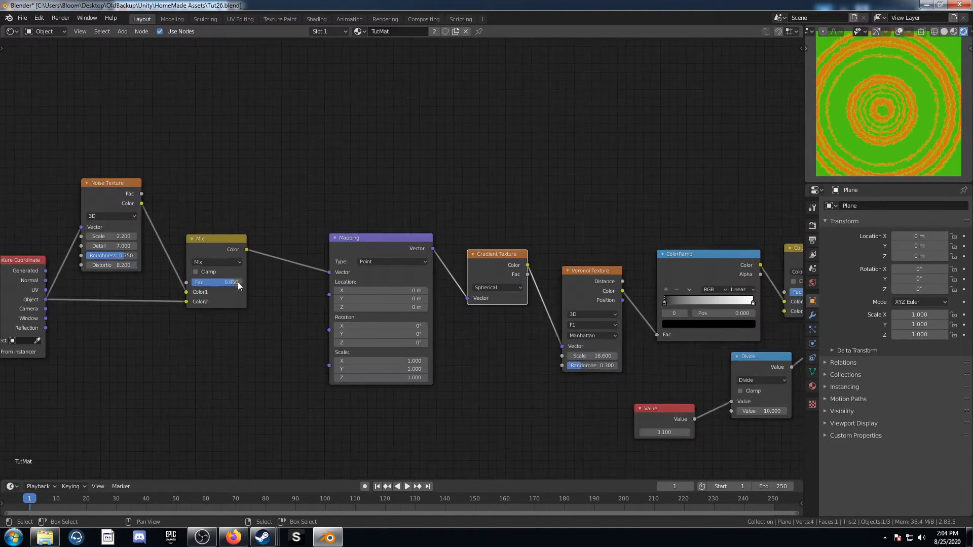
pyautogui.click(216, 261)
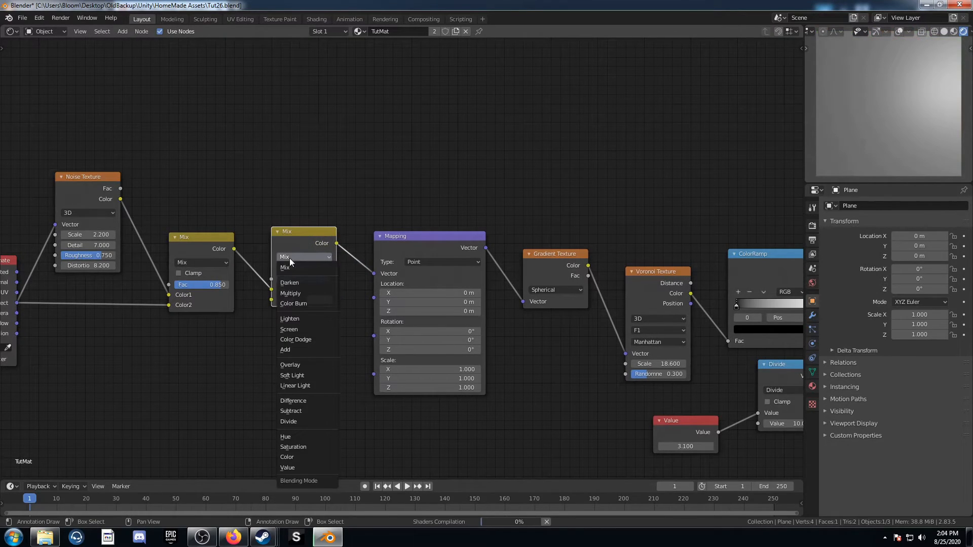
pyautogui.click(291, 410)
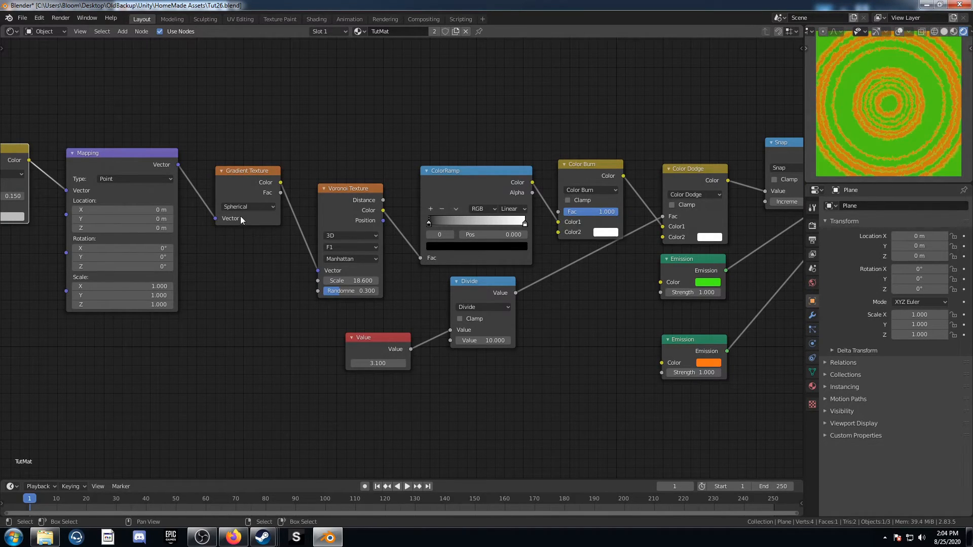
pyautogui.click(247, 206)
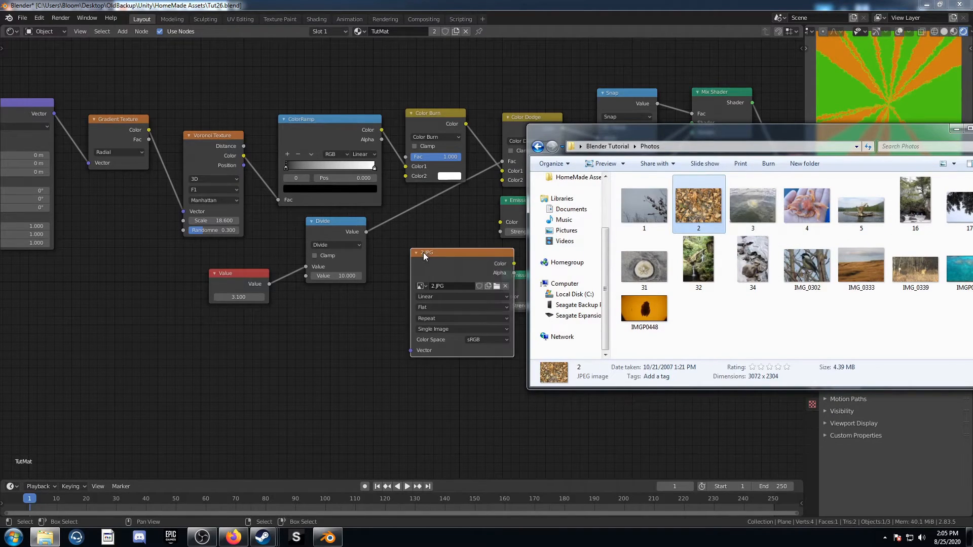
# Link the 2.JPG and 4.JPG image textures to the Emission colour inputs.
pyautogui.click(807, 203)
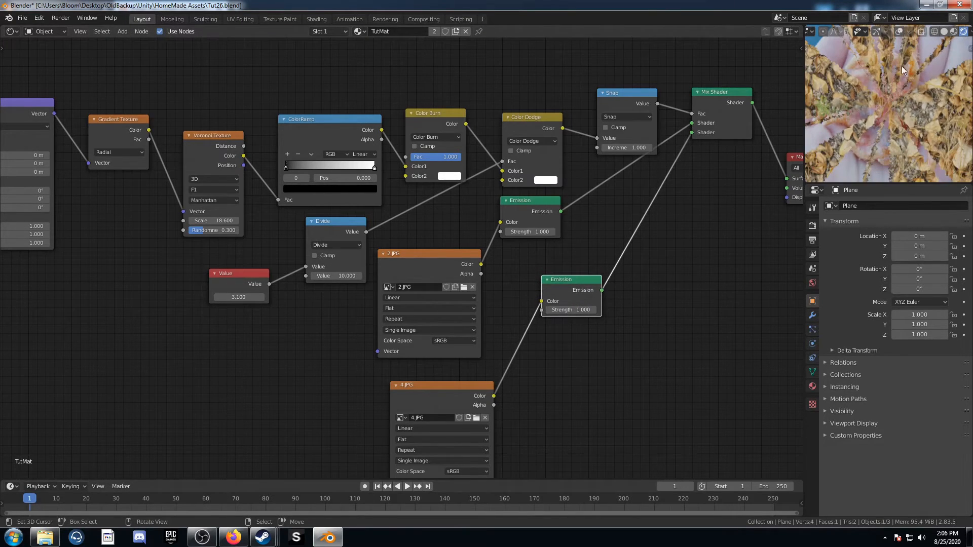
pyautogui.click(239, 297)
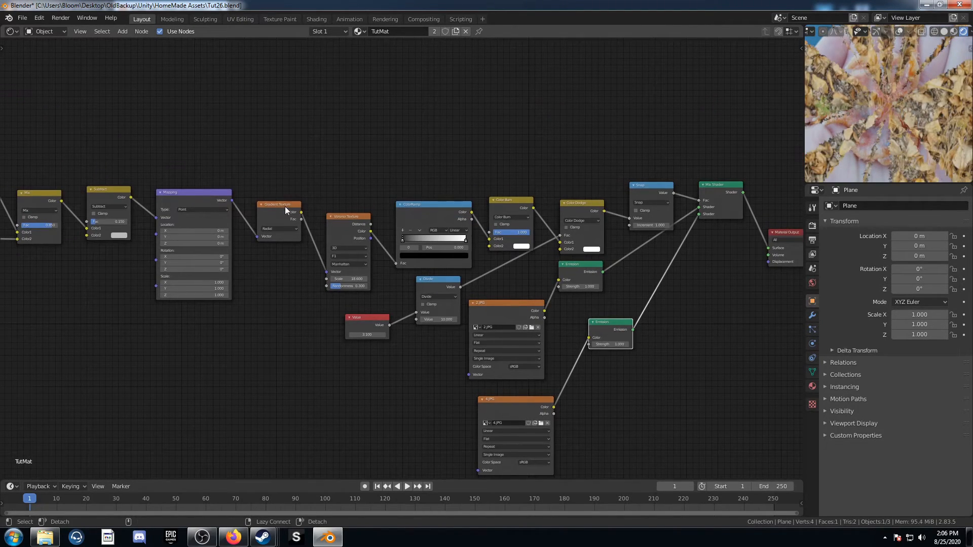
# Detach the Gradient Texture, set Voronoi scale to 2.4, and Value to 8.
pyautogui.moveTo(279, 205); pyautogui.dragTo(254, 354)
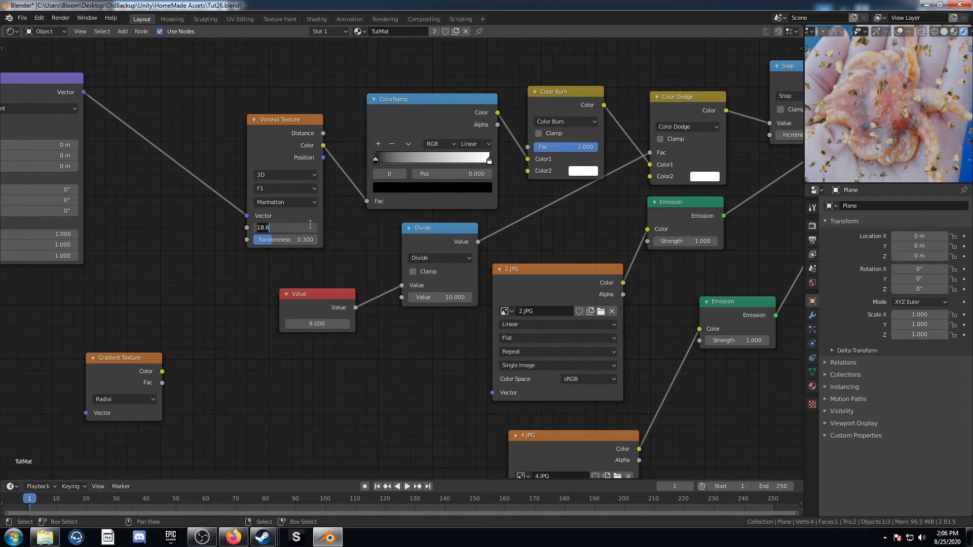
pyautogui.write('2.400')
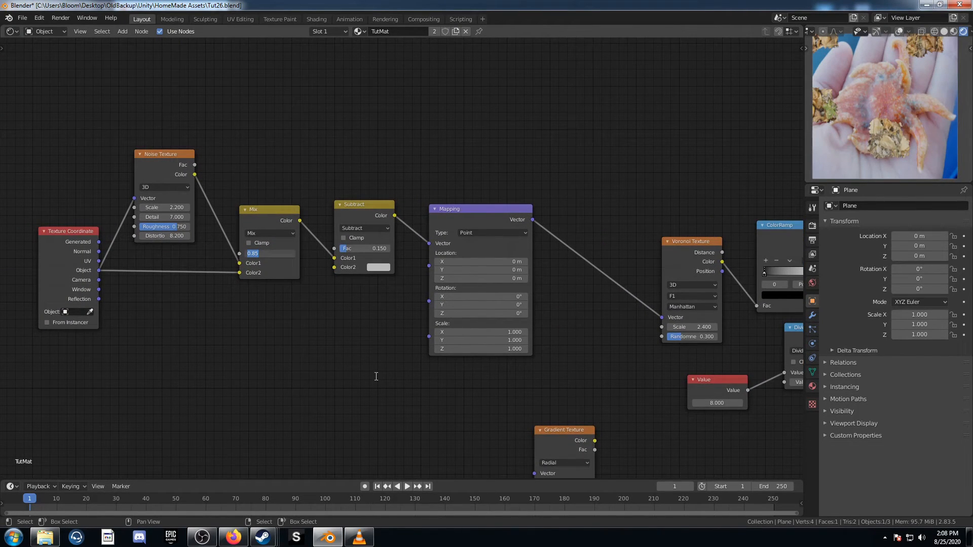
# Set the noise Subtract mix factor to 0.5 and switch the Voronoi distance to Minkowski.
pyautogui.click(269, 253)
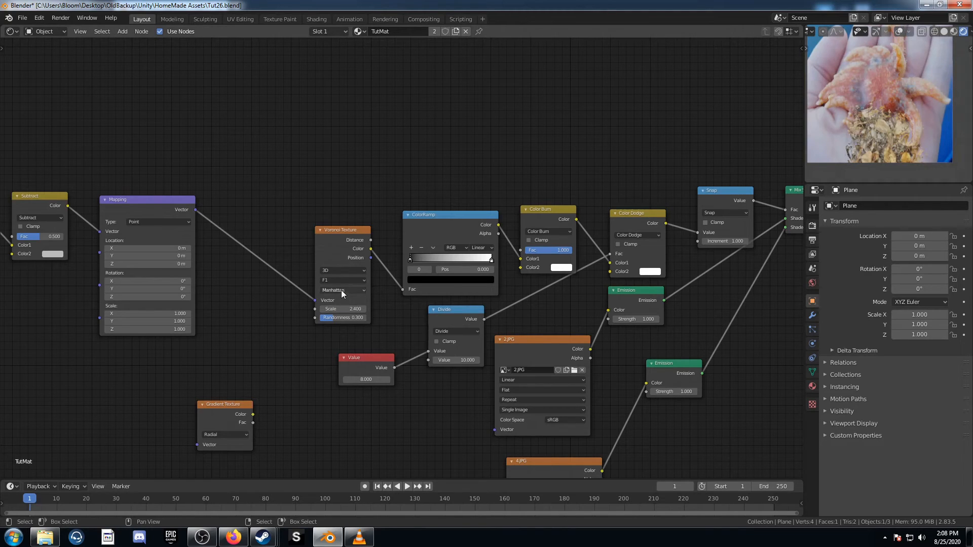
pyautogui.click(341, 290)
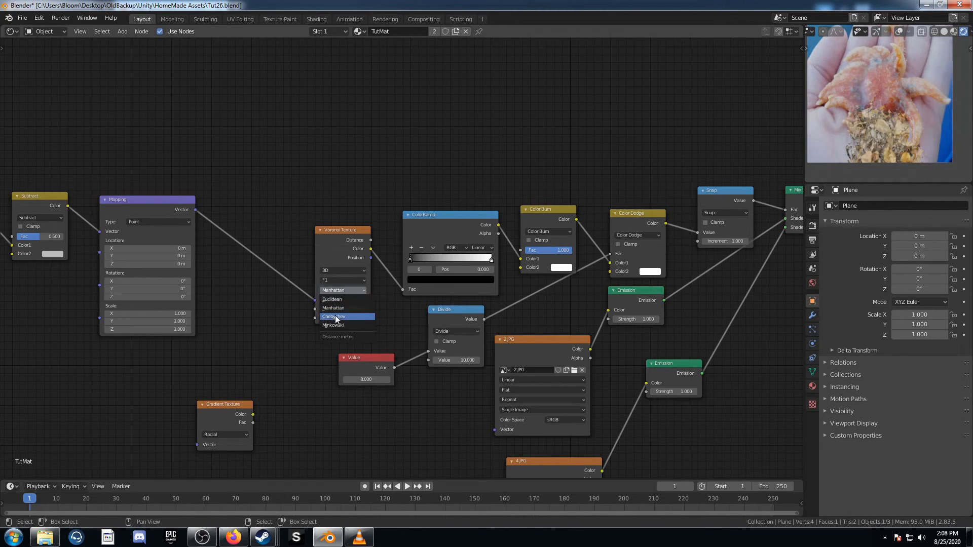
pyautogui.click(334, 324)
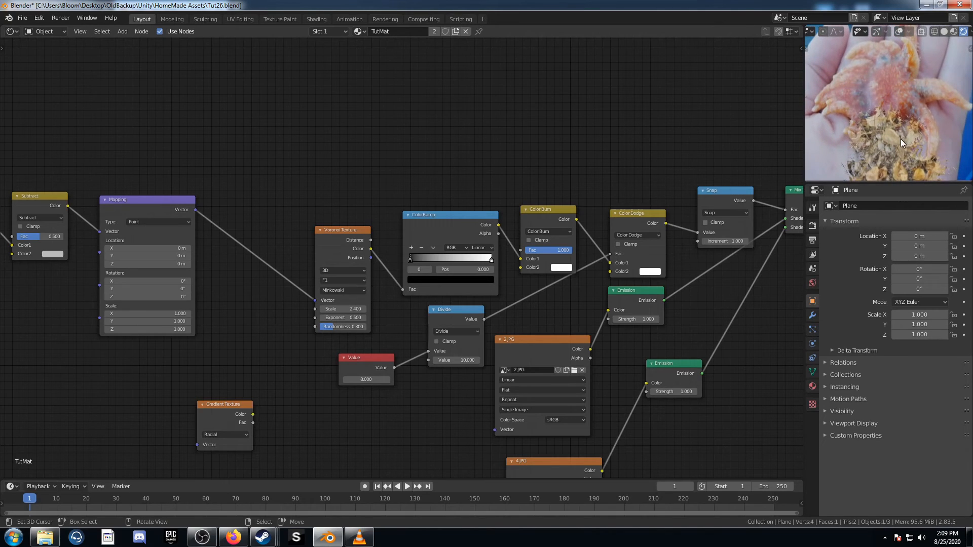
pyautogui.moveTo(841, 158)
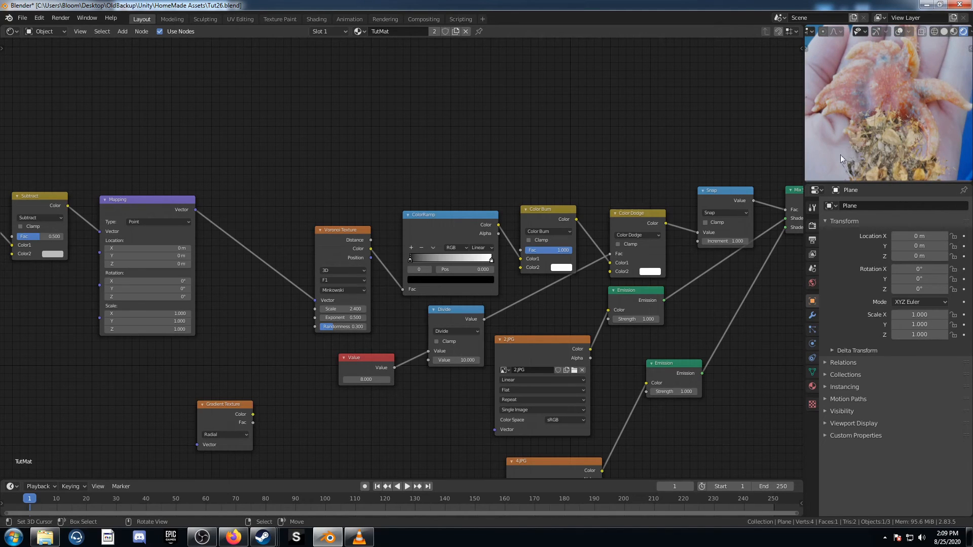